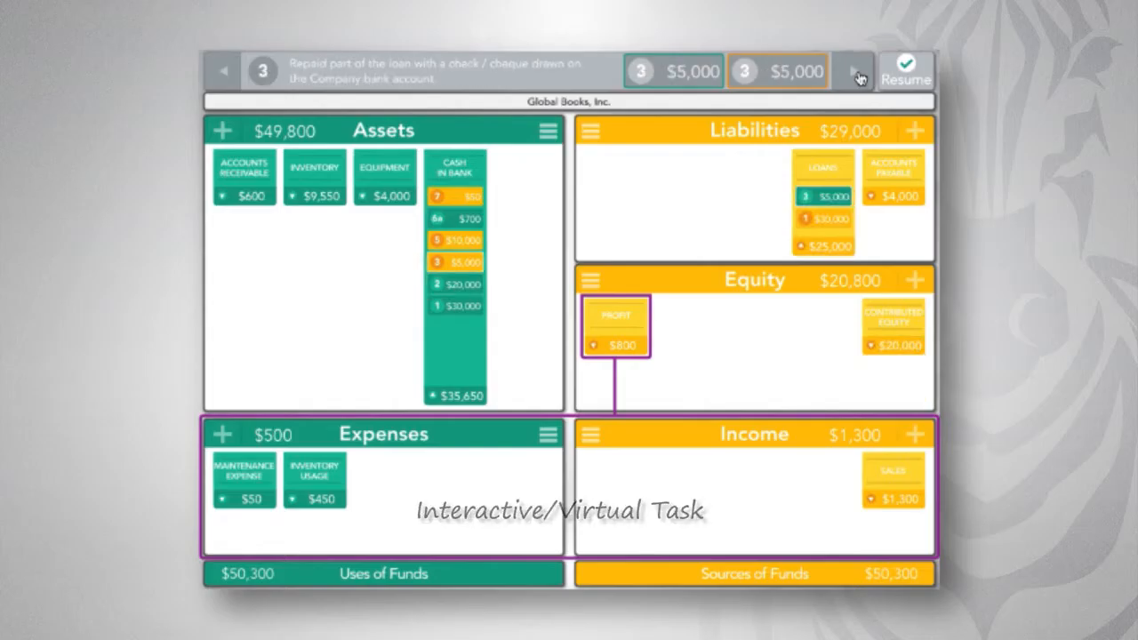
# - Advance to transaction 5, the $10,000 inventory purchase paid in cash
pyautogui.click(856, 76)
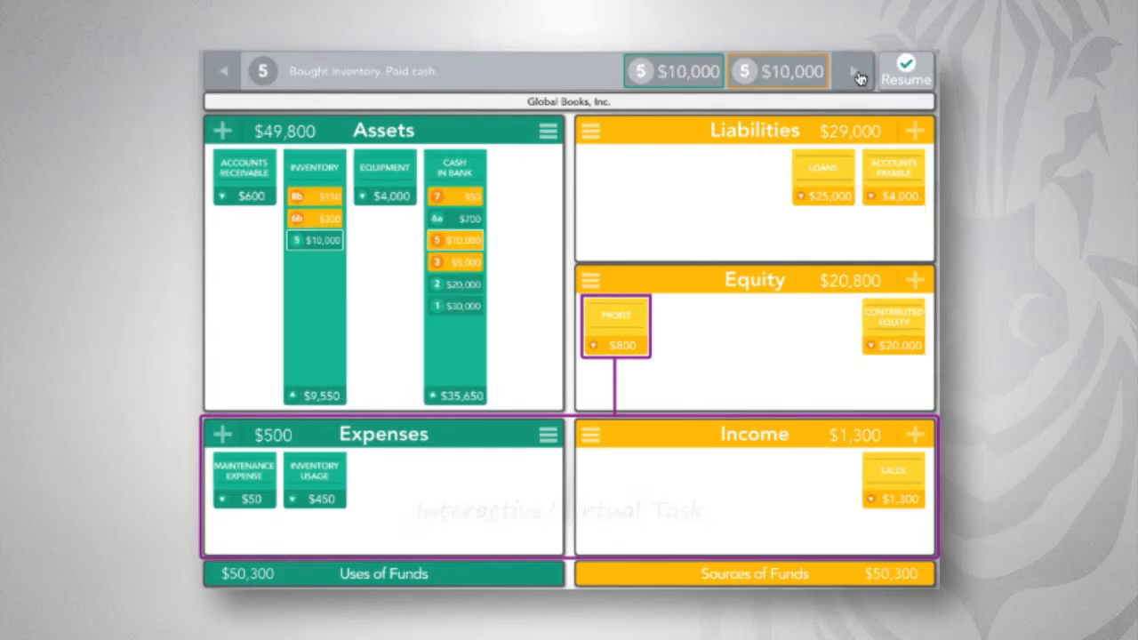